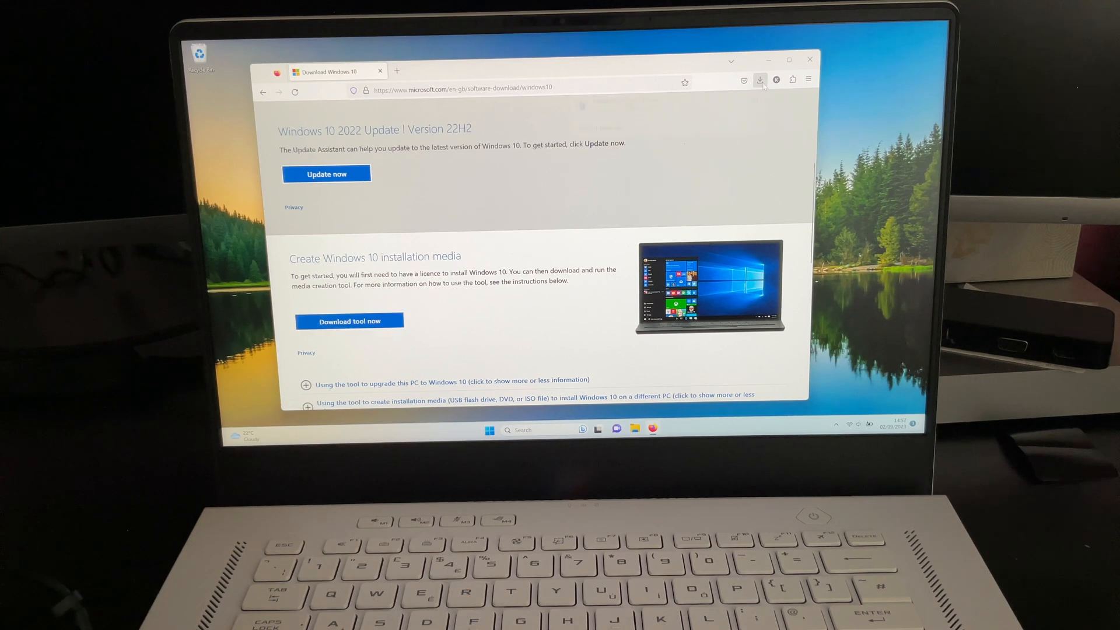
# Download the Windows 10 media creation tool from Microsoft's download page.
pyautogui.click(761, 79)
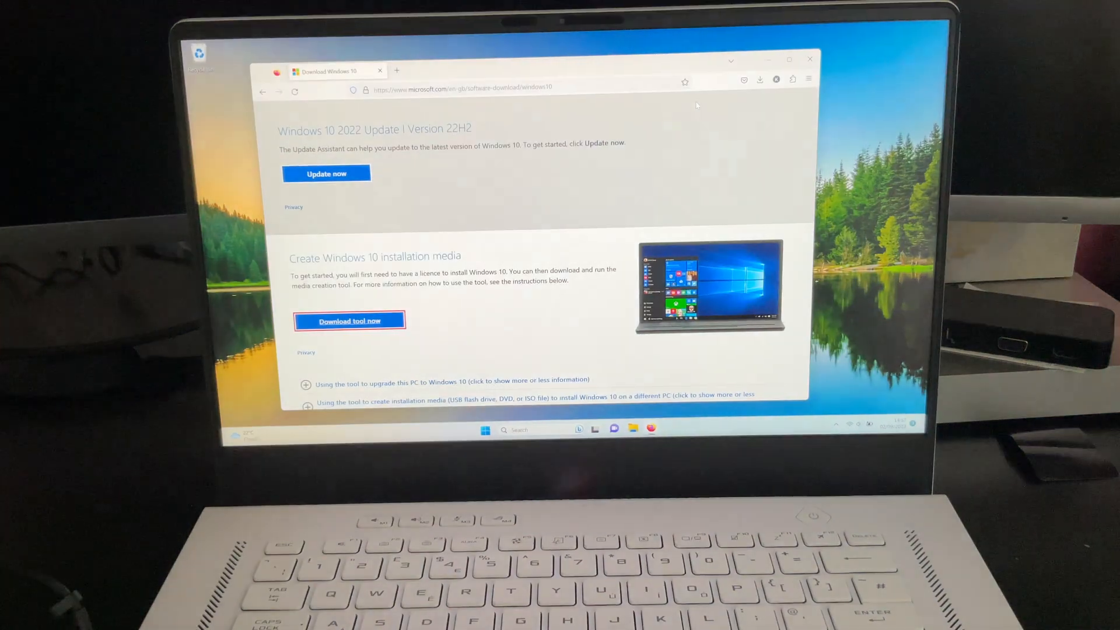
# Run the downloaded MediaCreationTool file so Windows 10 Setup shows its licence terms.
pyautogui.click(350, 320)
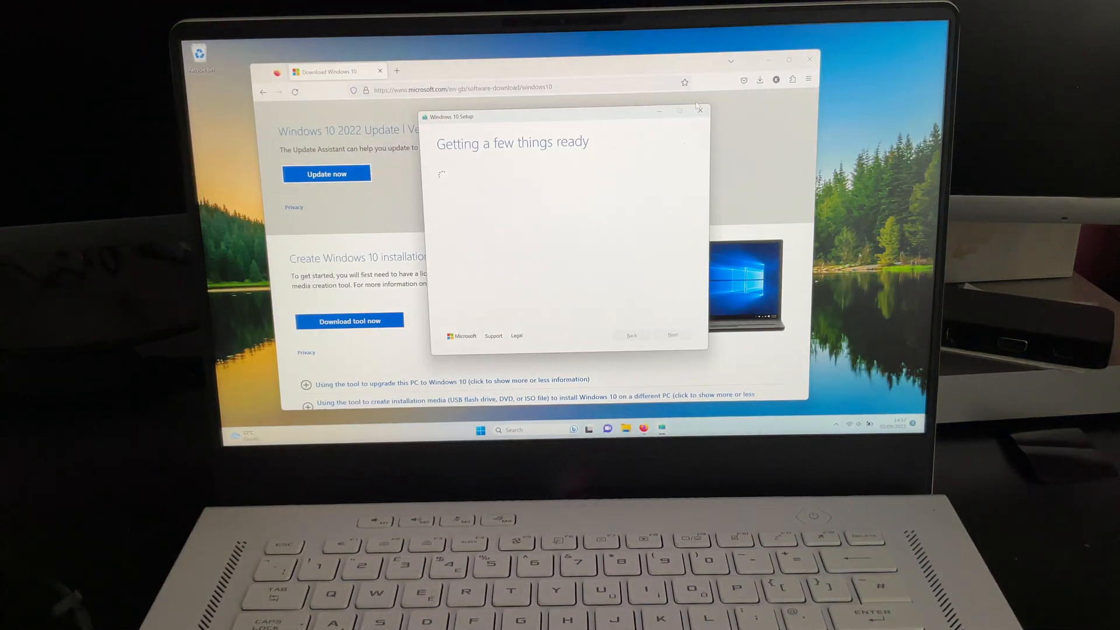
pyautogui.click(699, 111)
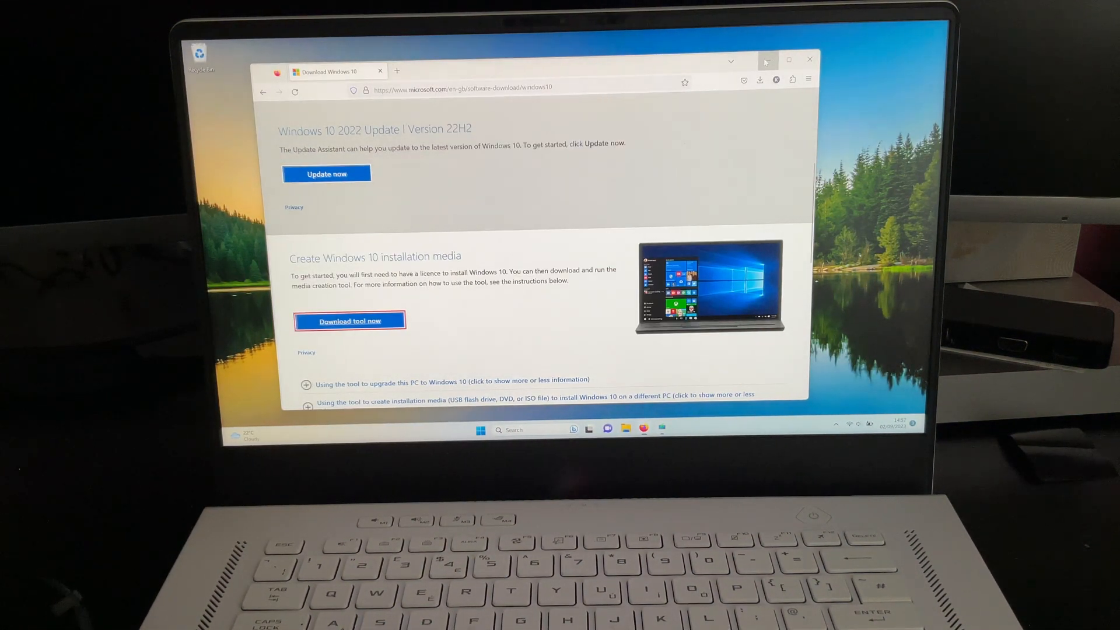
pyautogui.click(349, 320)
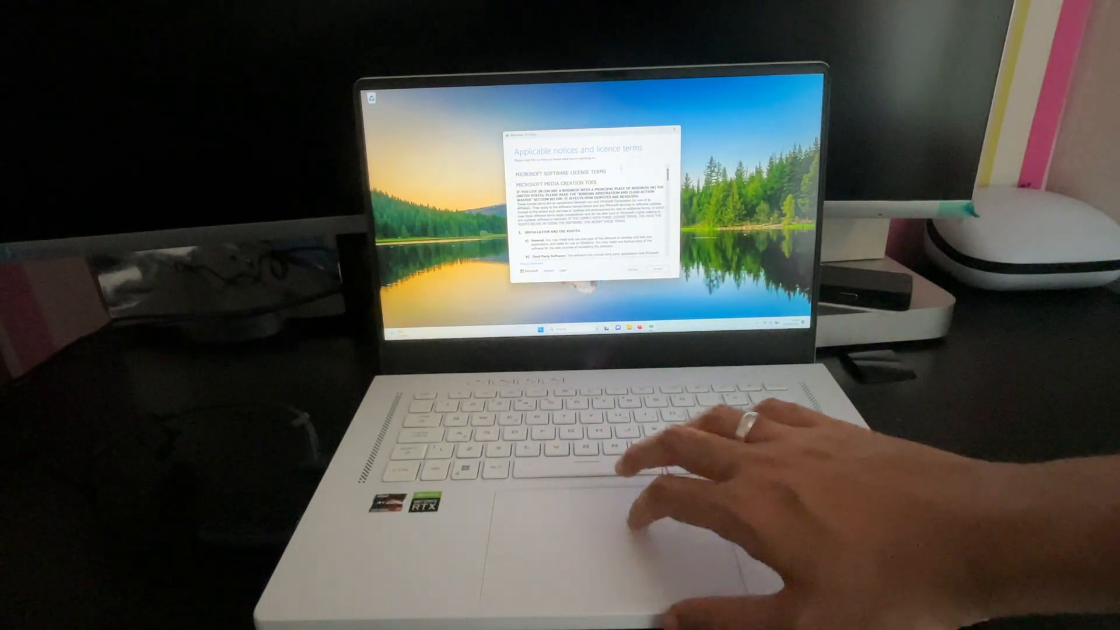
pyautogui.click(643, 272)
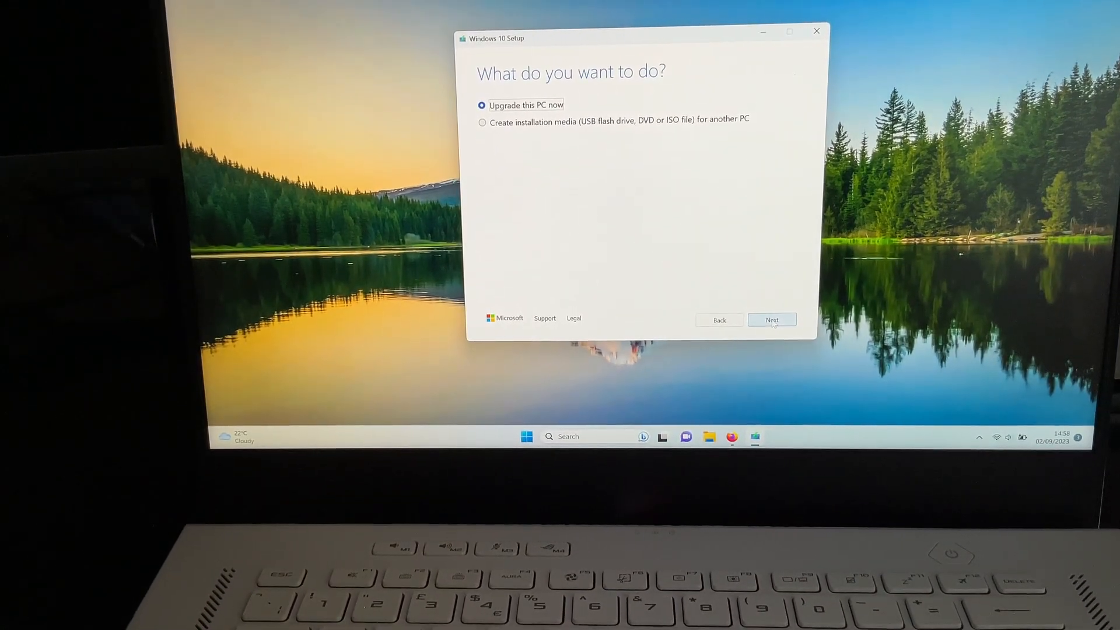
pyautogui.moveTo(700, 192)
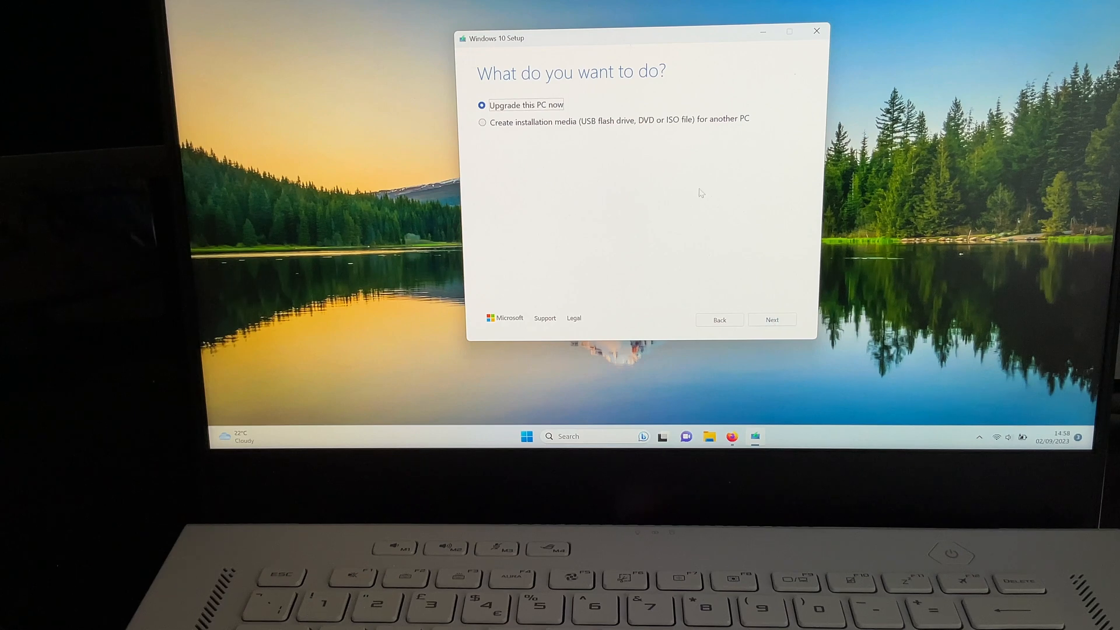
# Choose installation media for another PC, keep recommended language/edition/architecture, and select USB flash drive.
pyautogui.click(483, 122)
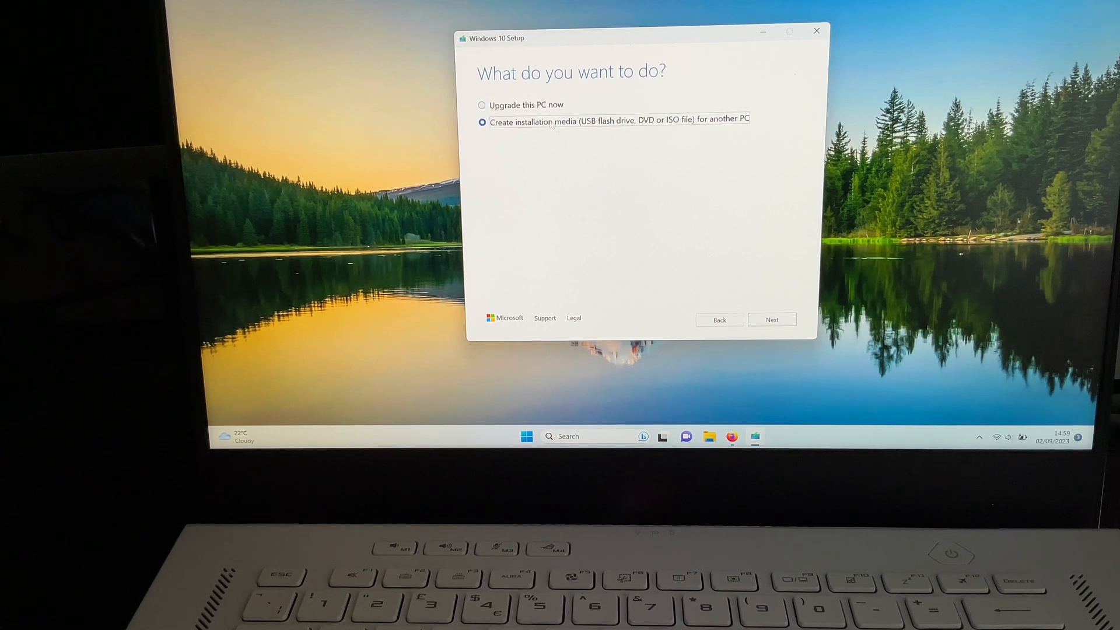
pyautogui.click(772, 319)
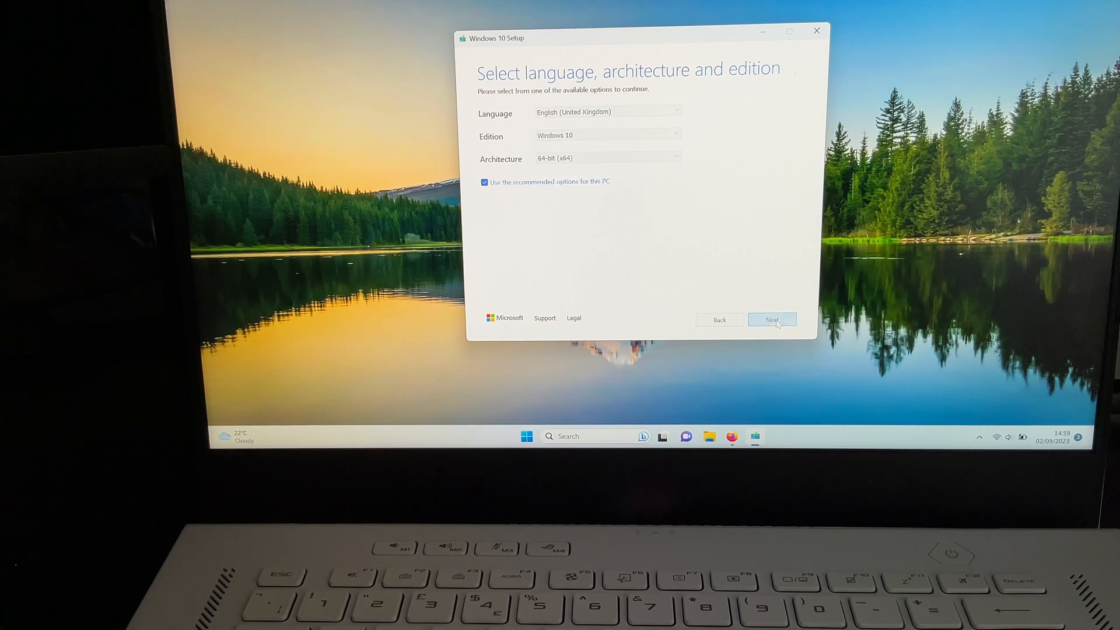
pyautogui.click(773, 319)
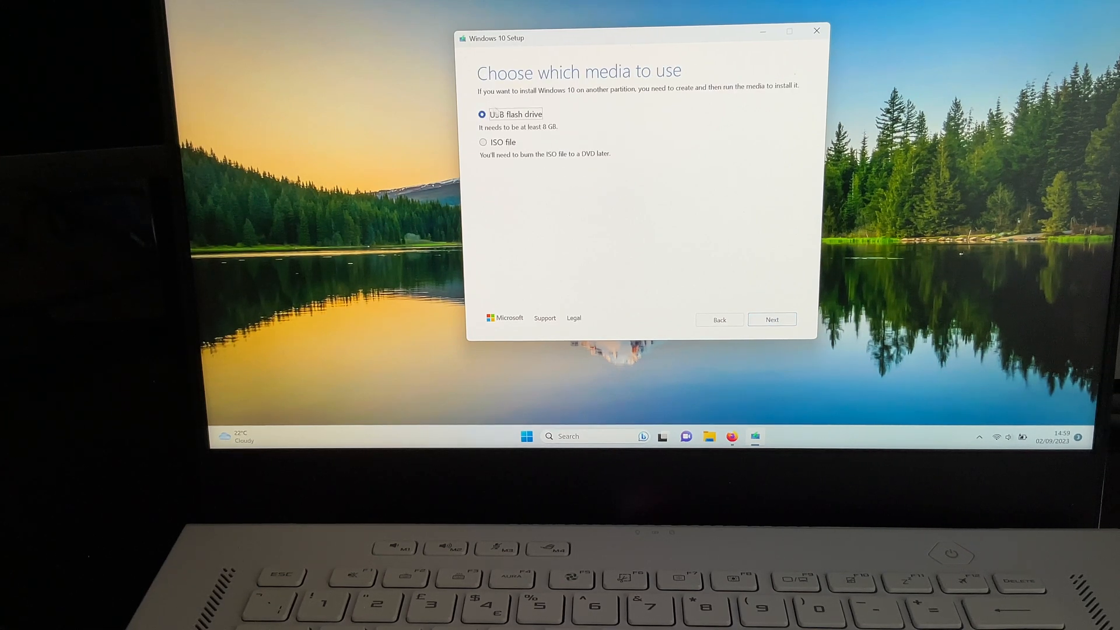
pyautogui.moveTo(773, 319)
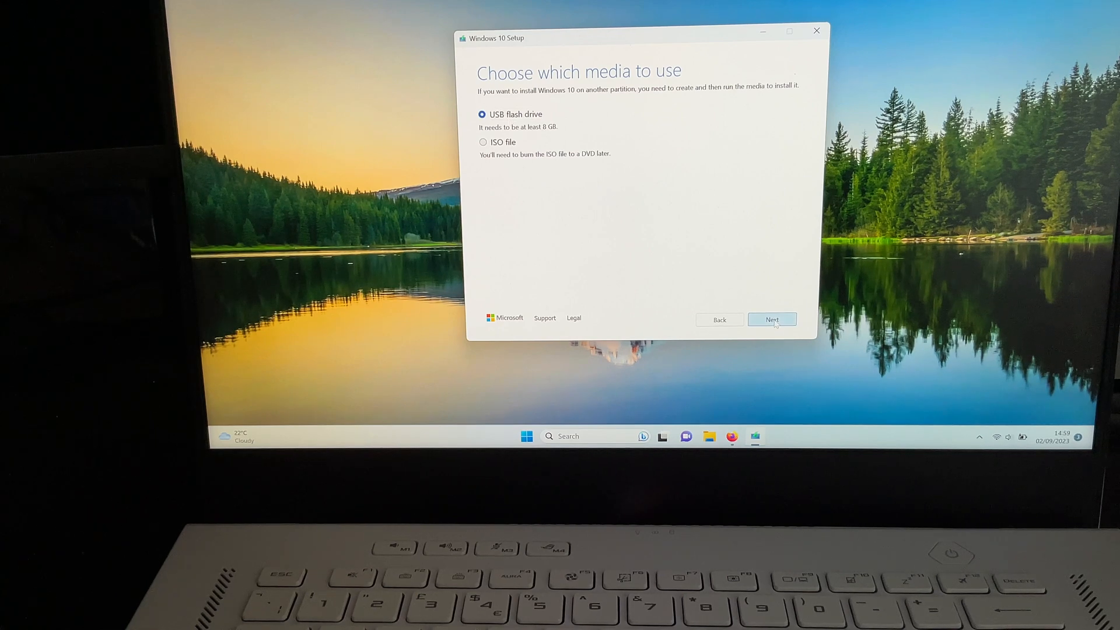
pyautogui.click(772, 319)
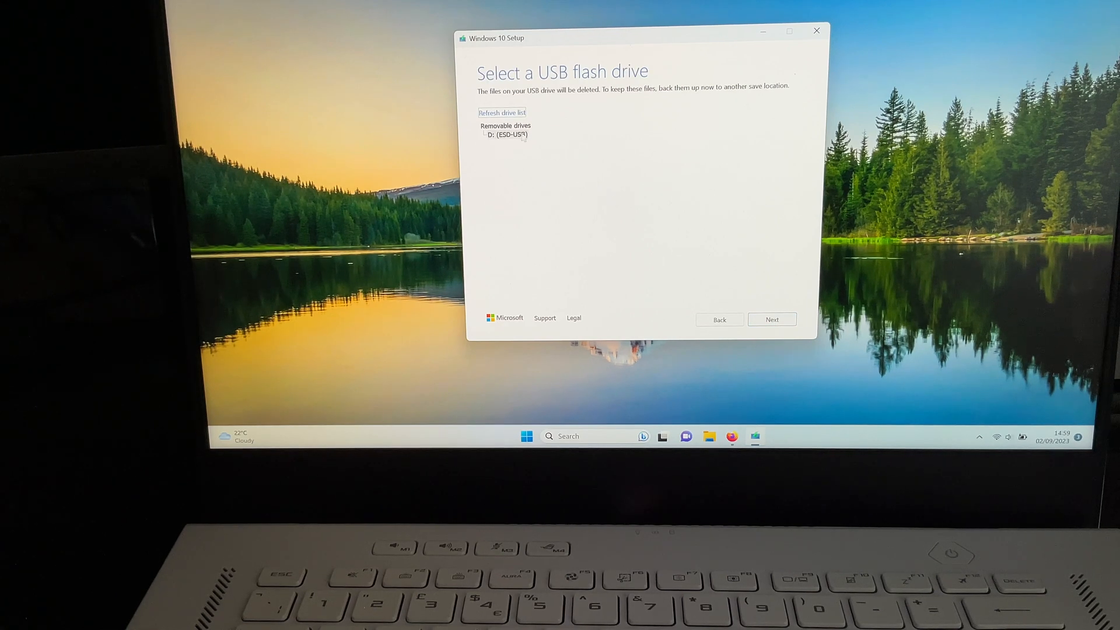
# Select the D: (ESD-USB) removable drive and start writing Windows 10 to it.
pyautogui.click(508, 135)
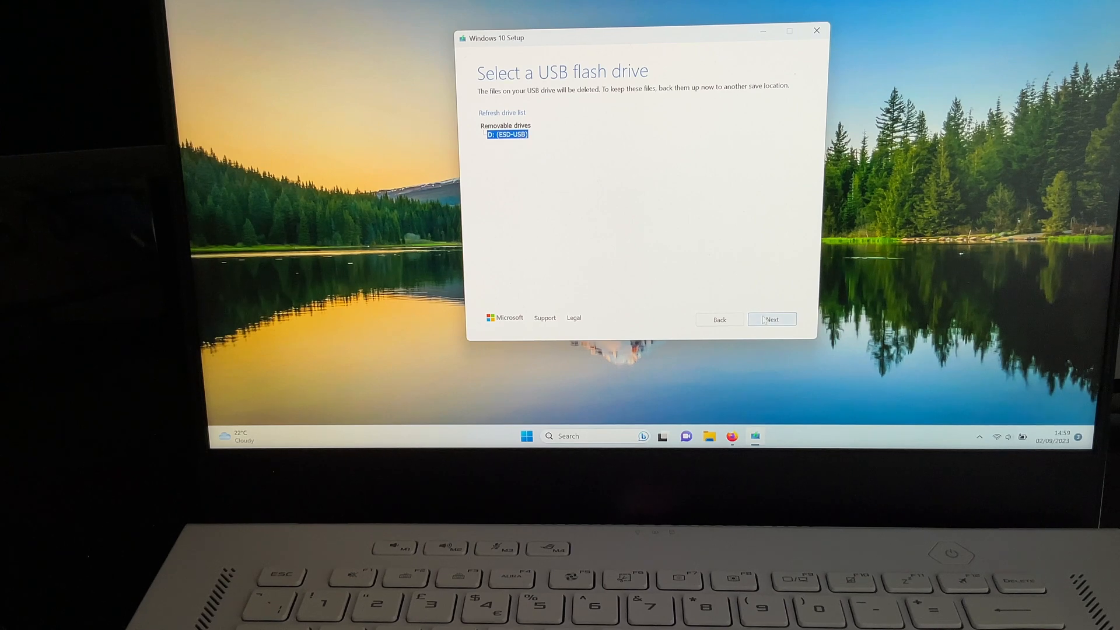
pyautogui.click(772, 319)
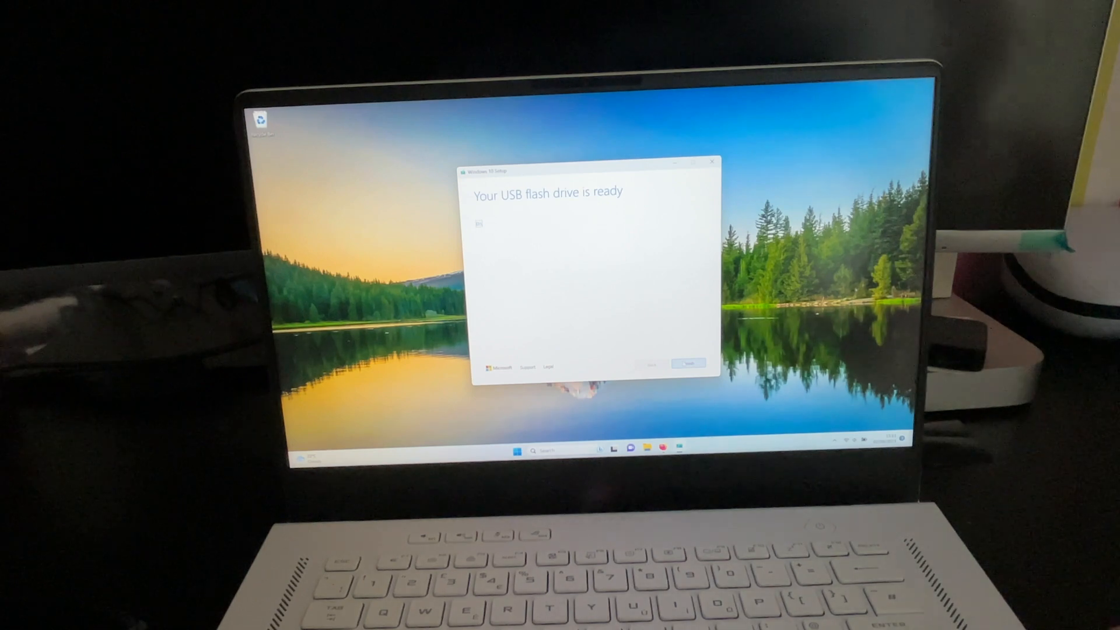
# Finish setup on the 'Your USB flash drive is ready' screen so it cleans up and closes.
pyautogui.click(687, 364)
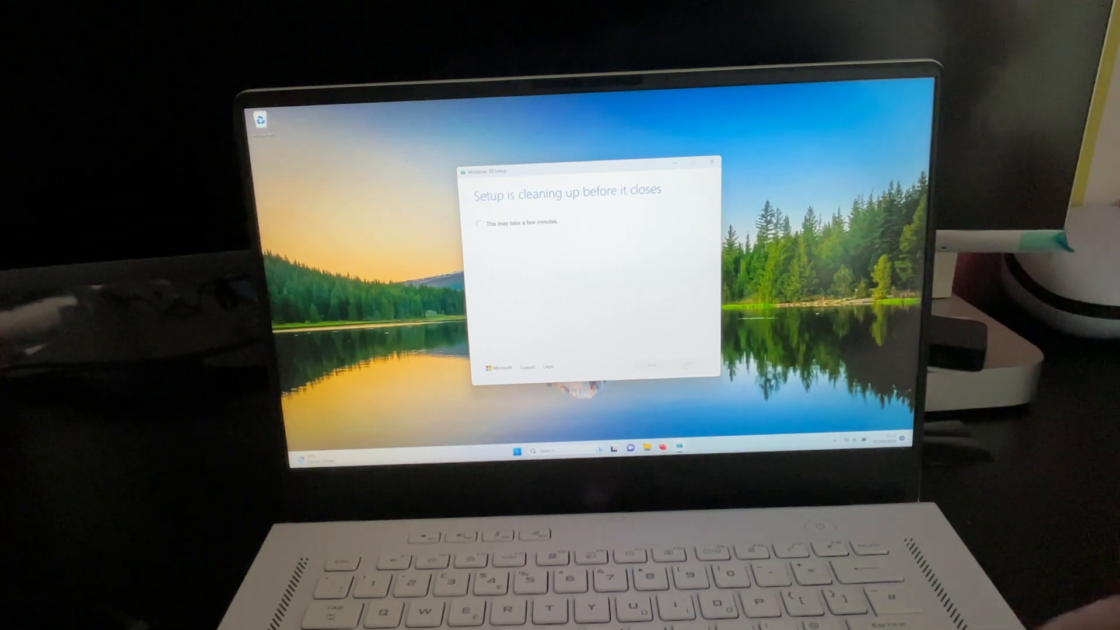